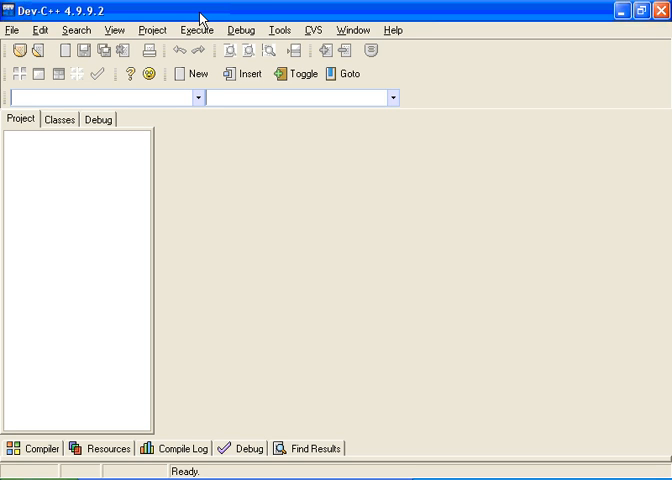
pyautogui.moveTo(207, 18)
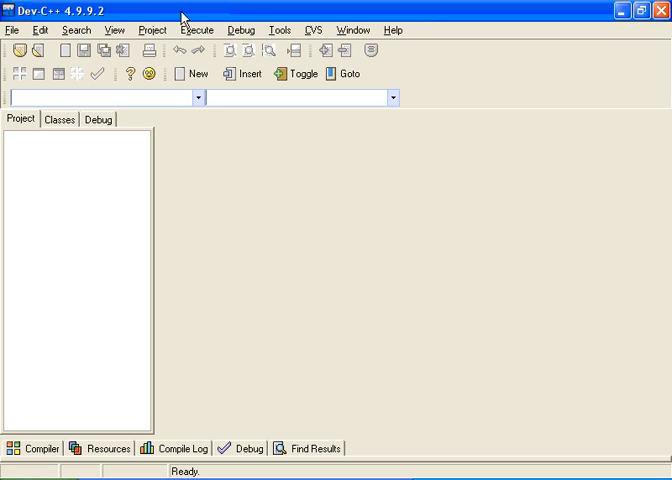
# Step: Open the File menu to begin creating a new source file
pyautogui.click(11, 30)
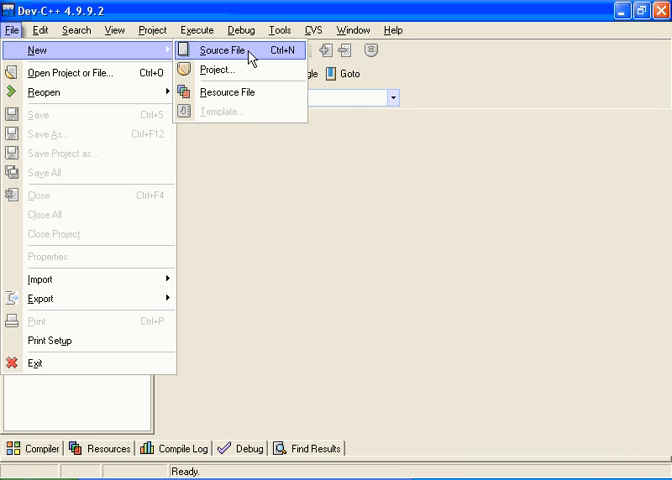
# Step: Create a blank Untitled1 source file with File > New > Source File, then bring up the Edit menu
pyautogui.click(222, 50)
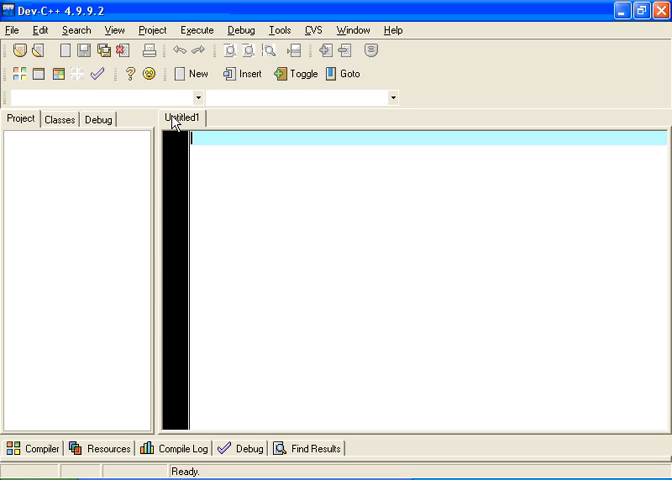
pyautogui.moveTo(214, 138)
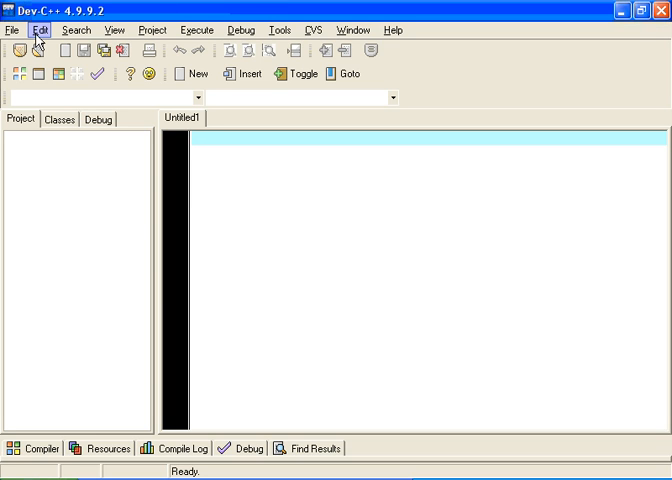
pyautogui.click(38, 30)
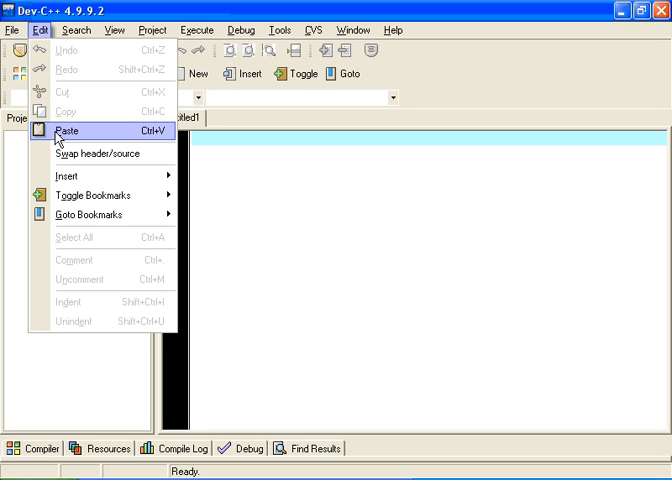
# Step: Paste the copied 29-line Hello World program into Untitled1 and scroll through it
pyautogui.click(72, 131)
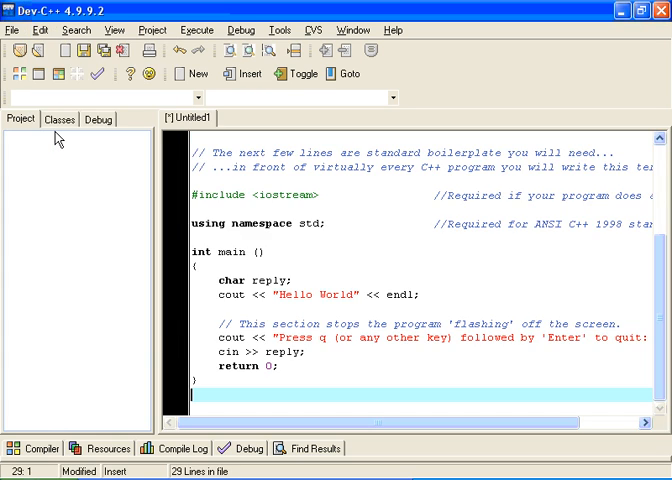
pyautogui.scroll(3)
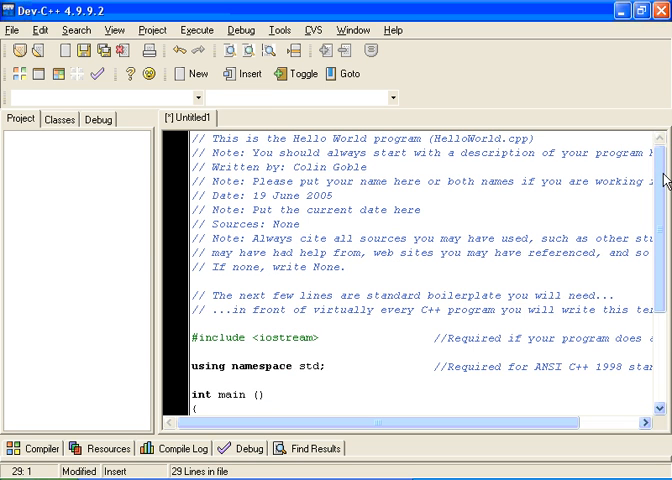
pyautogui.scroll(-3)
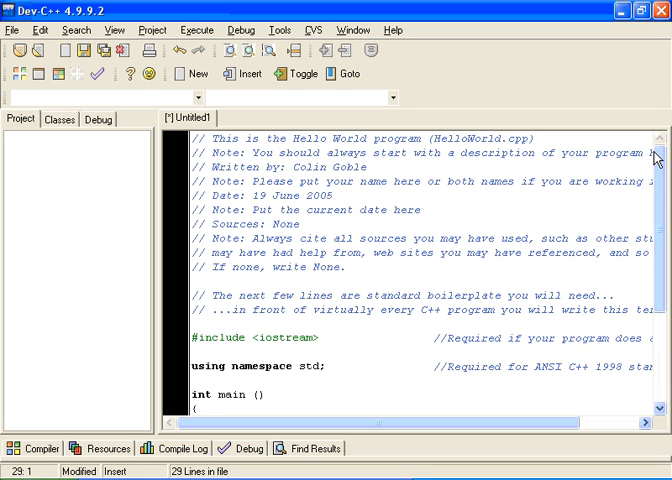
pyautogui.moveTo(662, 158)
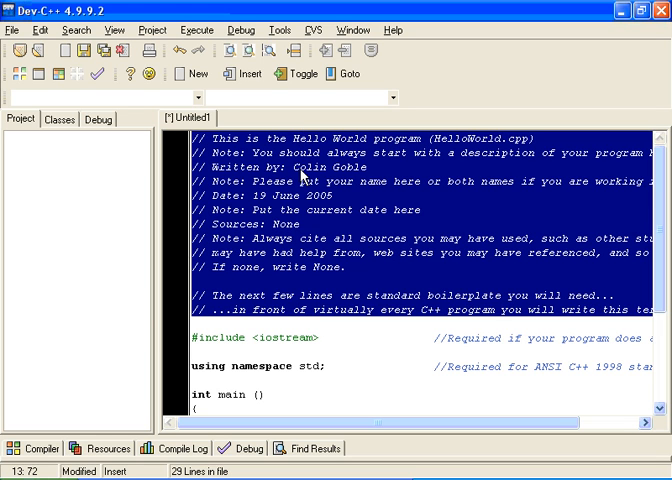
pyautogui.moveTo(264, 197)
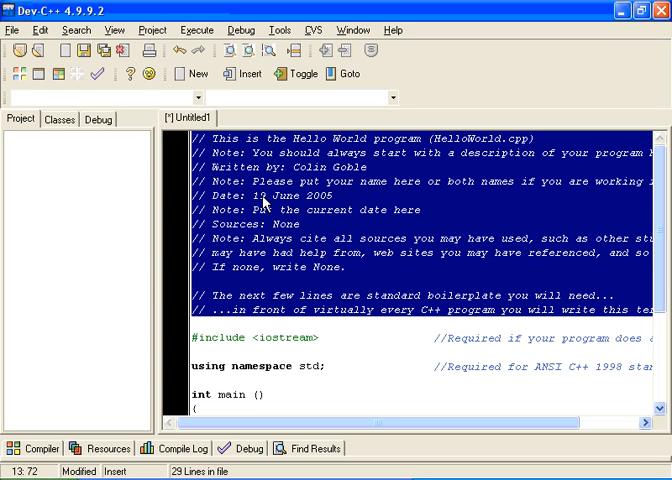
pyautogui.moveTo(214, 235)
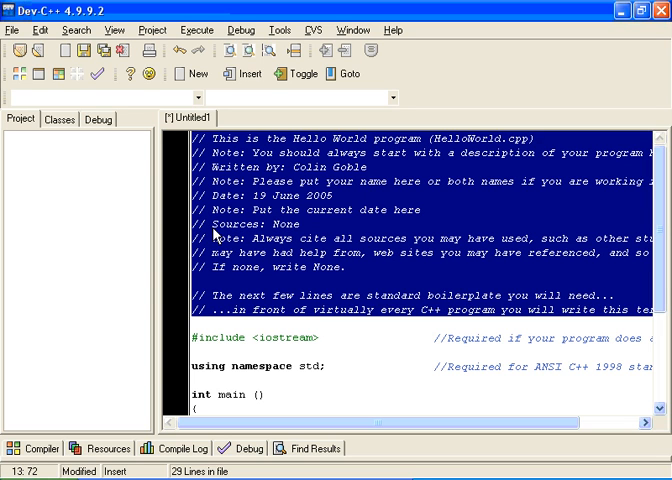
pyautogui.moveTo(262, 238)
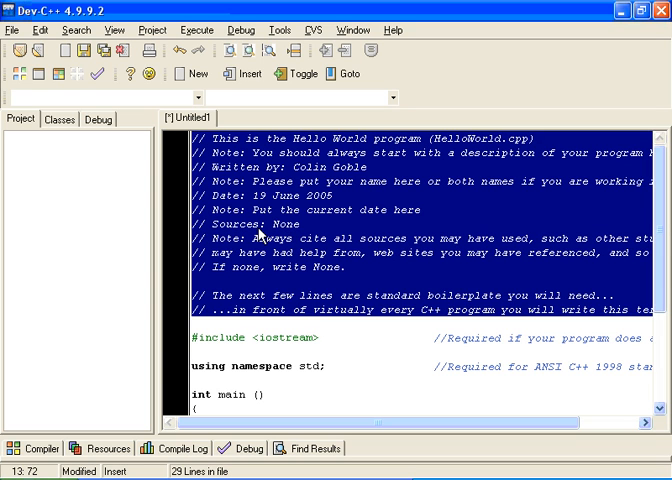
pyautogui.moveTo(278, 249)
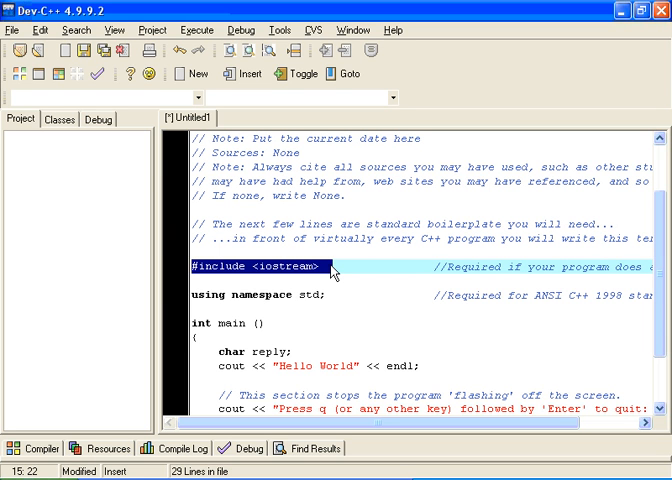
pyautogui.moveTo(352, 338)
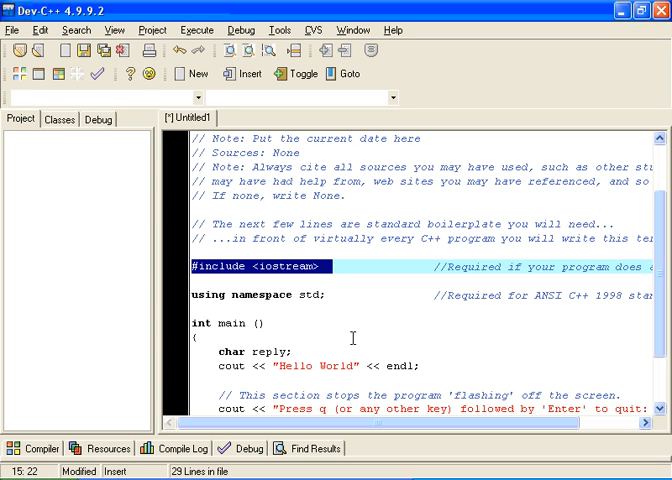
pyautogui.moveTo(330, 299)
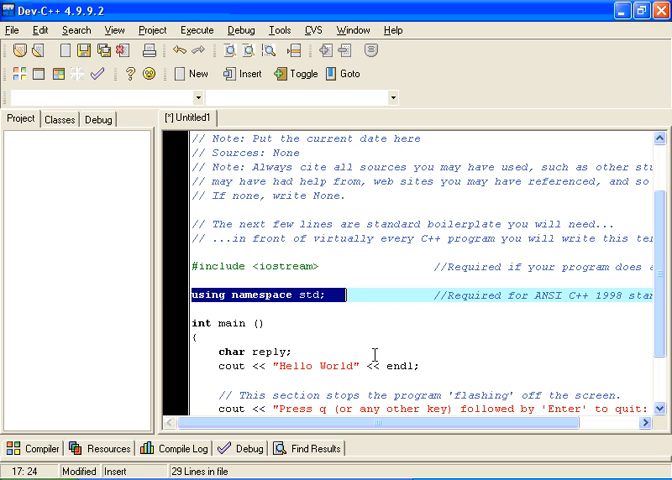
pyautogui.moveTo(658, 283)
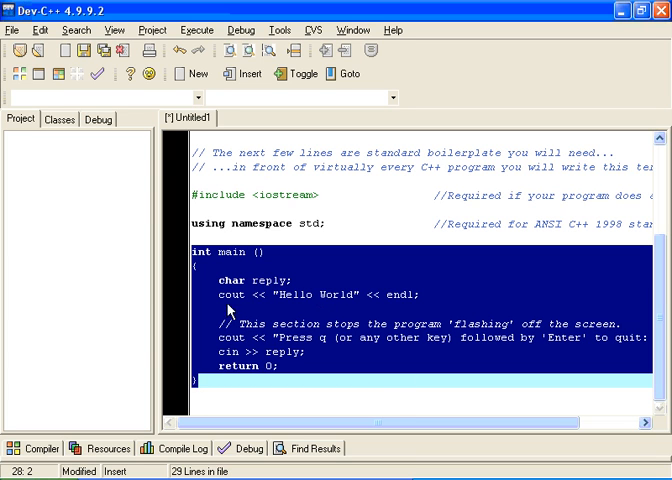
pyautogui.moveTo(219, 397)
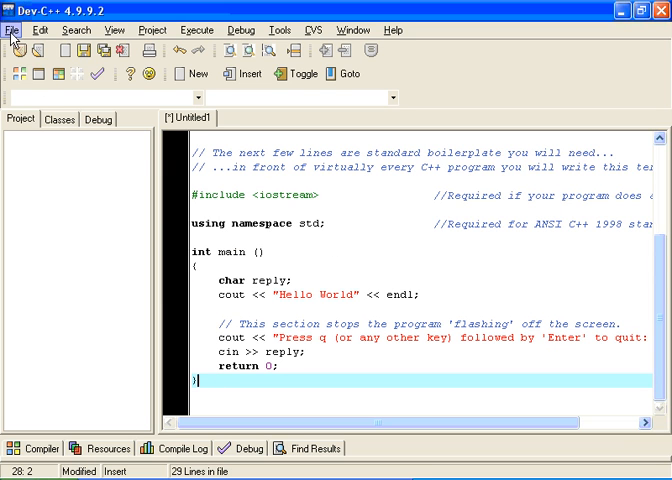
# Step: Save the code over the existing helloworld.cpp in the CS161 HelloWorld folder, confirming the overwrite
pyautogui.click(13, 30)
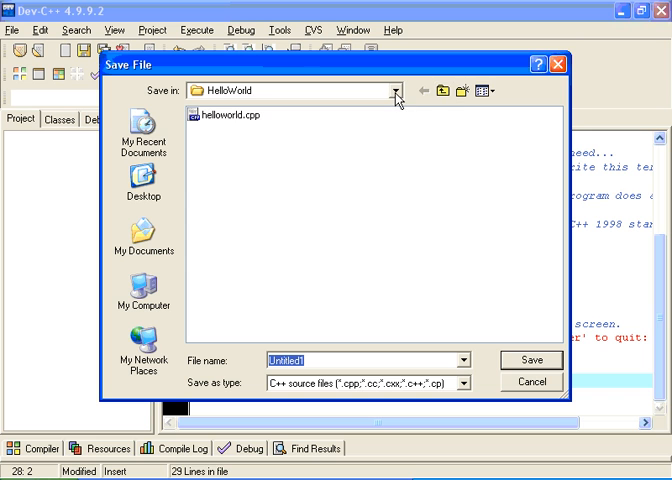
pyautogui.click(396, 90)
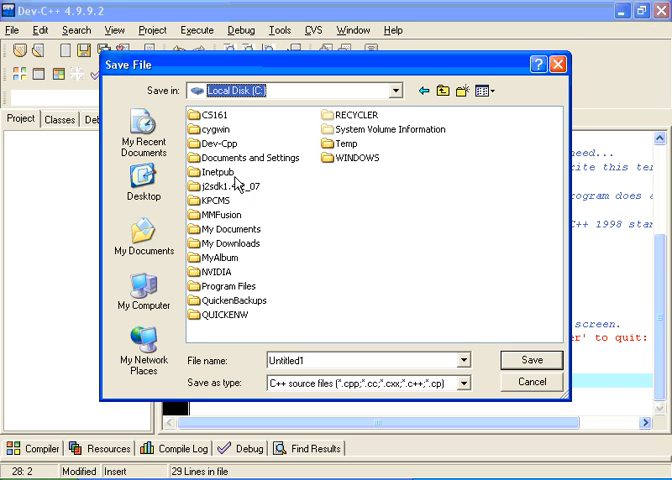
pyautogui.moveTo(197, 118)
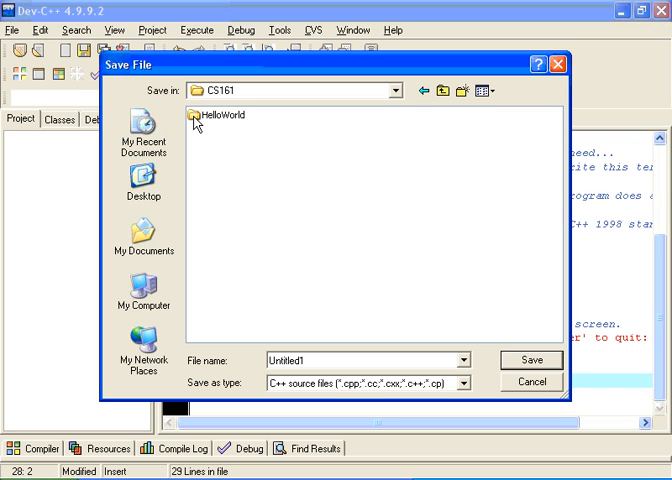
pyautogui.doubleClick(213, 114)
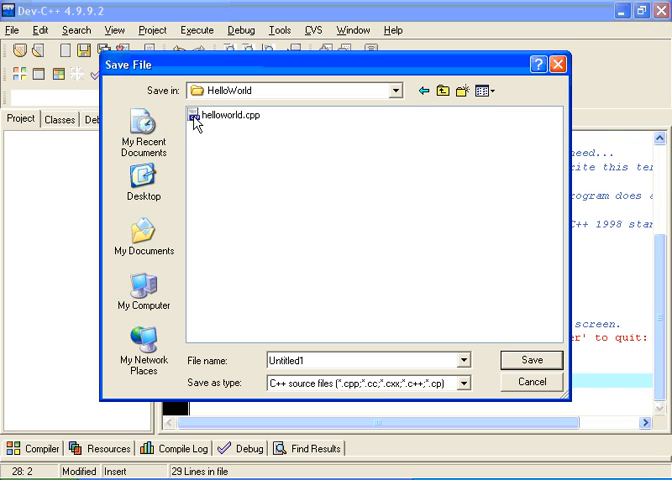
pyautogui.moveTo(197, 117)
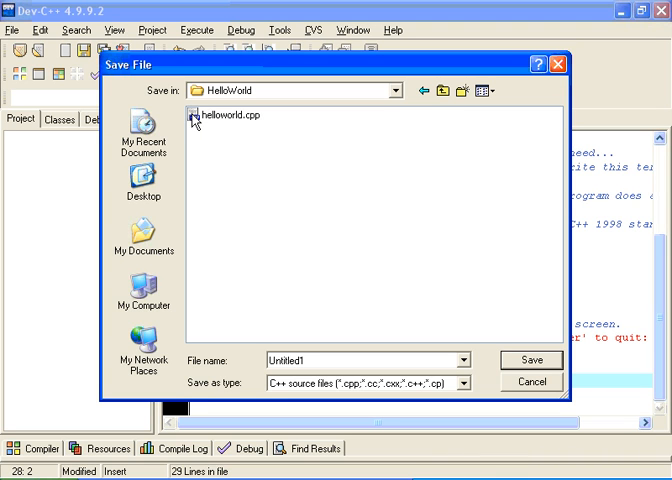
pyautogui.click(224, 117)
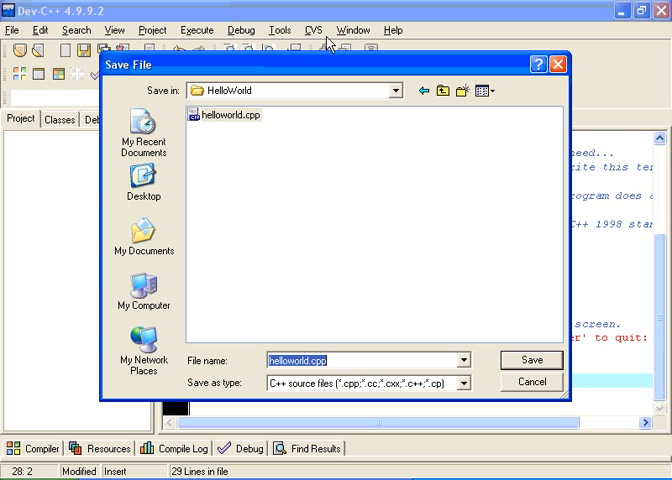
pyautogui.moveTo(315, 26)
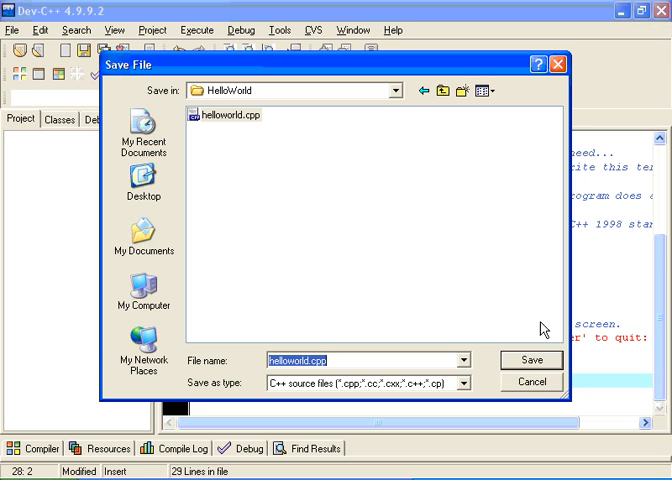
pyautogui.click(531, 359)
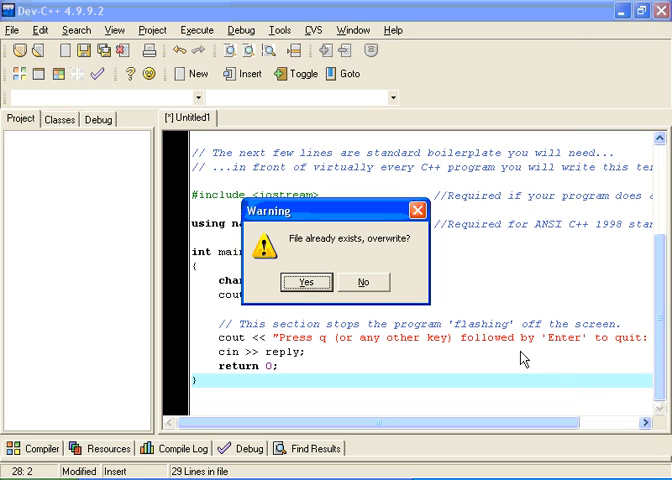
pyautogui.click(306, 282)
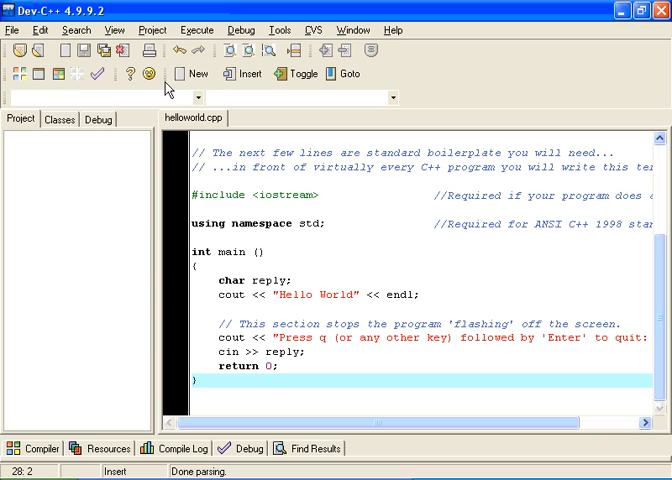
# Step: Compile helloworld.cpp via Execute > Compile, get 0 errors and 0 warnings, and close the report
pyautogui.click(189, 29)
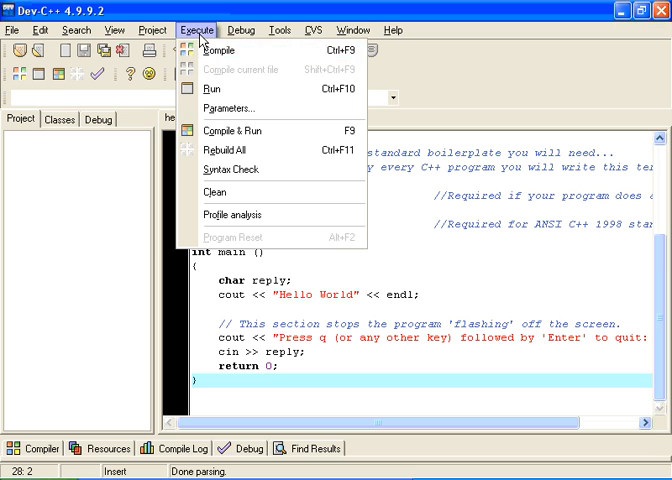
pyautogui.moveTo(229, 54)
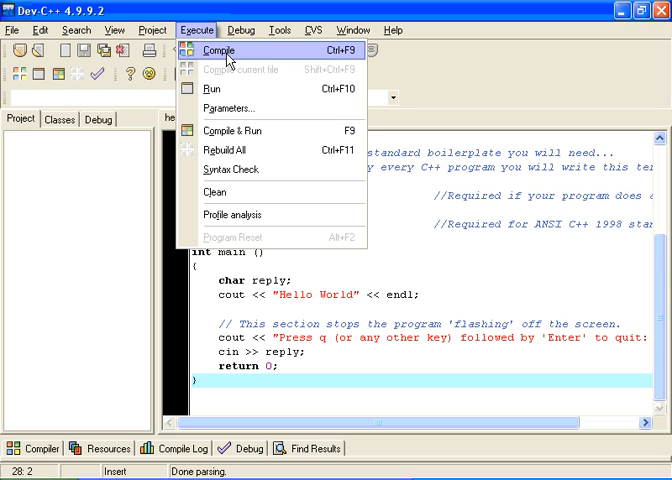
pyautogui.click(225, 48)
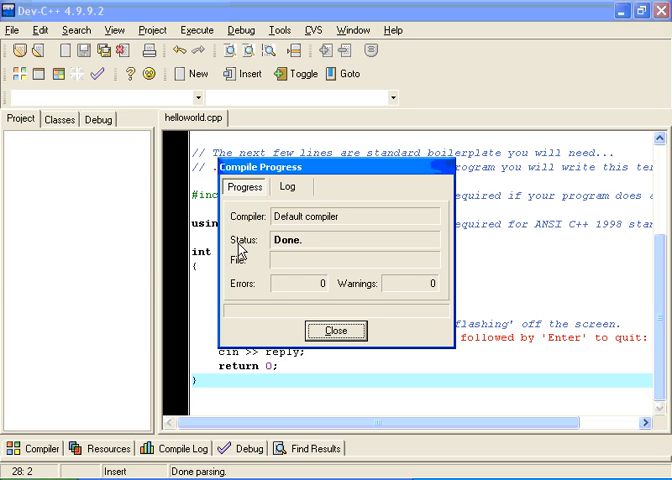
pyautogui.moveTo(283, 252)
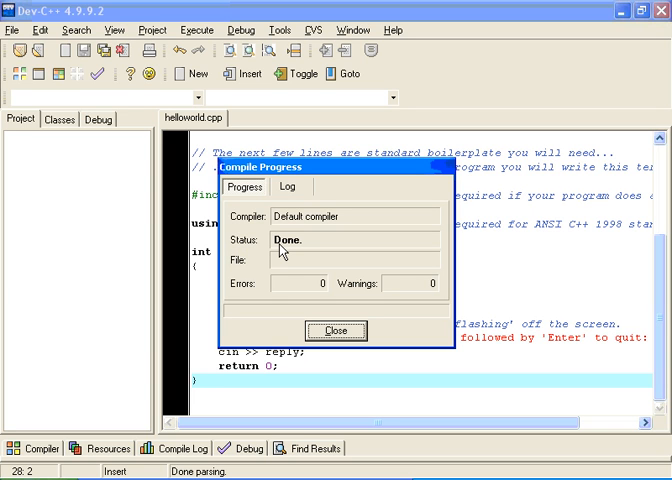
pyautogui.moveTo(322, 295)
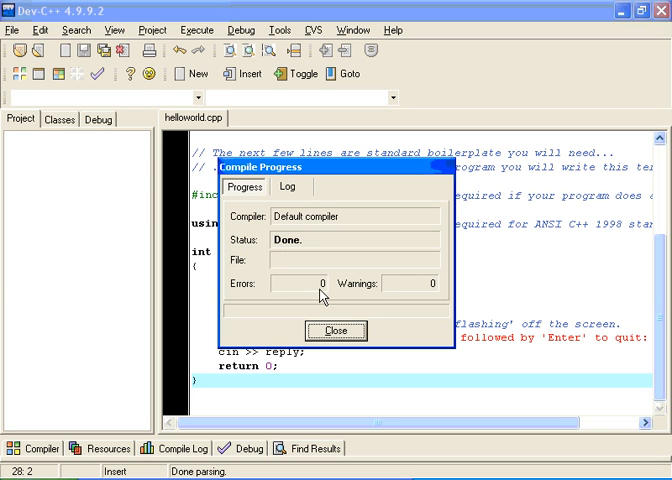
pyautogui.moveTo(439, 302)
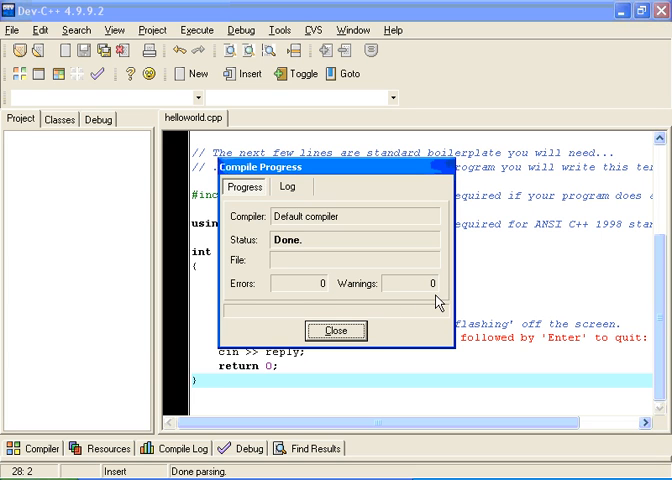
pyautogui.moveTo(341, 338)
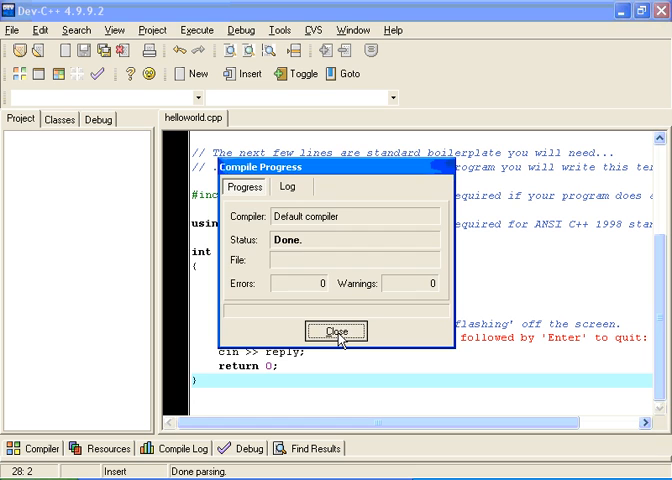
pyautogui.click(336, 331)
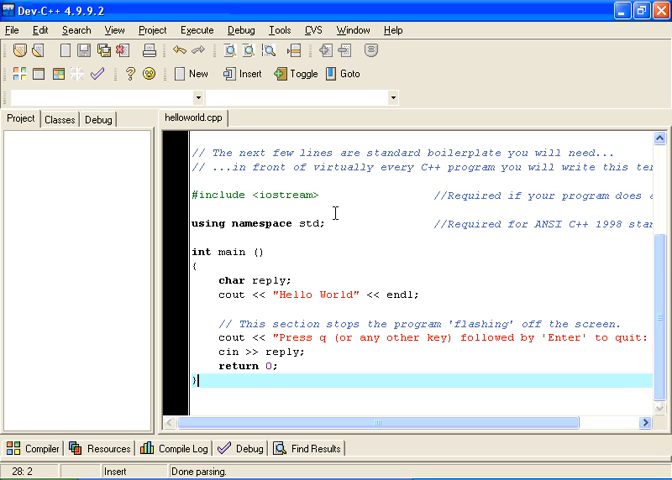
# Step: Run helloworld so it prints Hello World, answer q at the prompt, and close the console
pyautogui.click(202, 30)
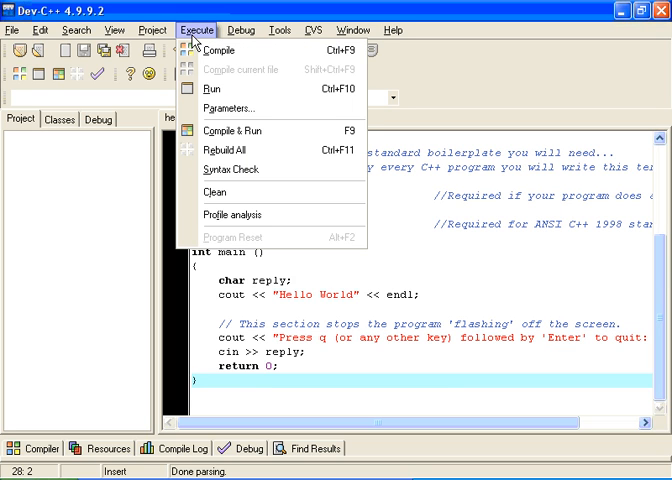
pyautogui.moveTo(210, 89)
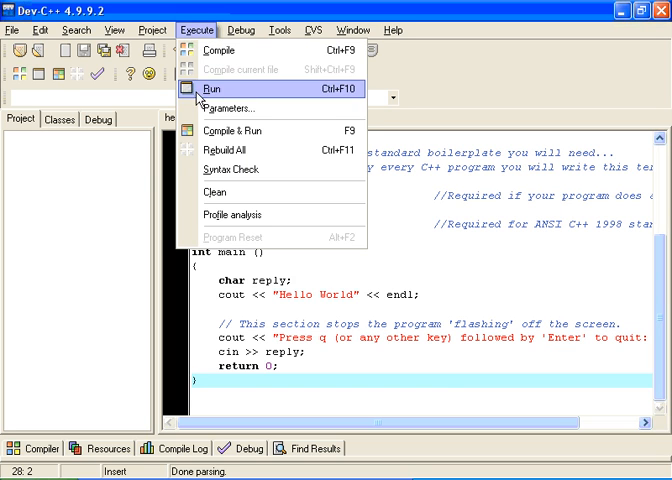
pyautogui.click(213, 90)
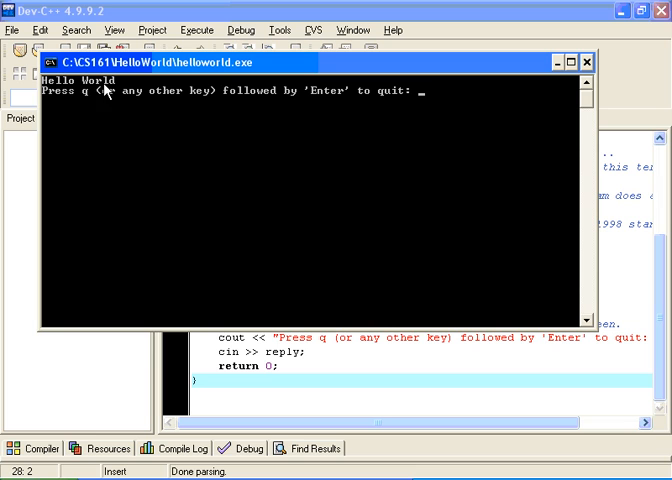
pyautogui.moveTo(256, 145)
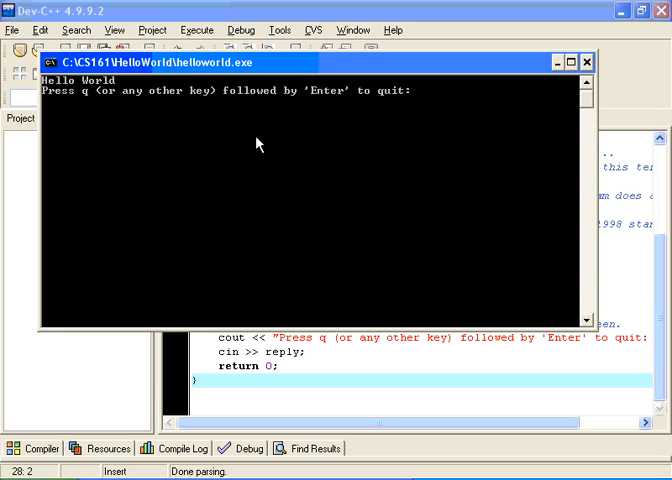
pyautogui.write('q')
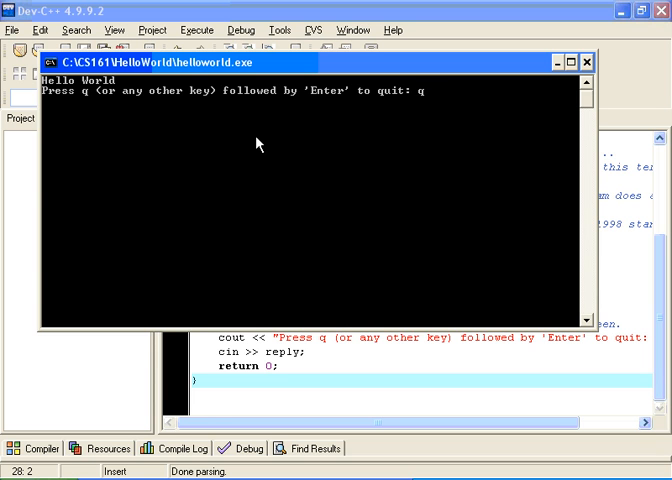
pyautogui.click(587, 61)
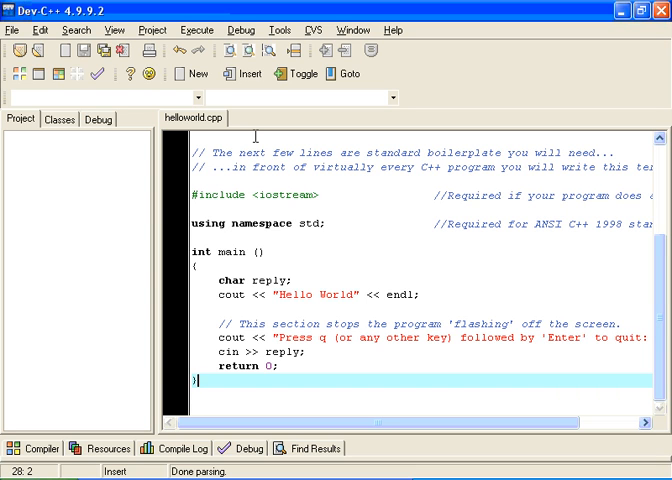
pyautogui.moveTo(232, 124)
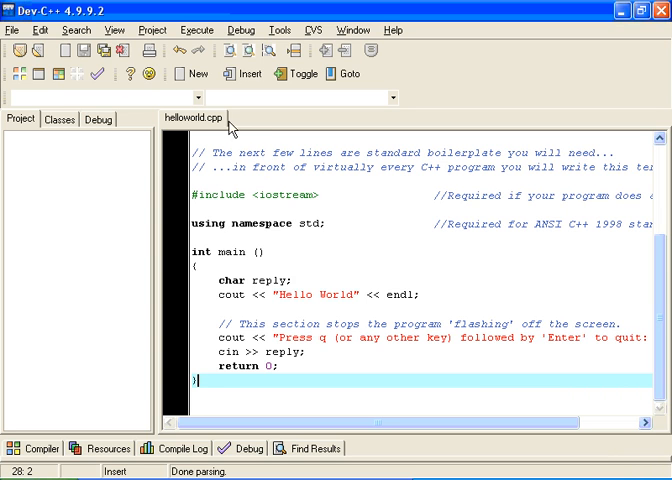